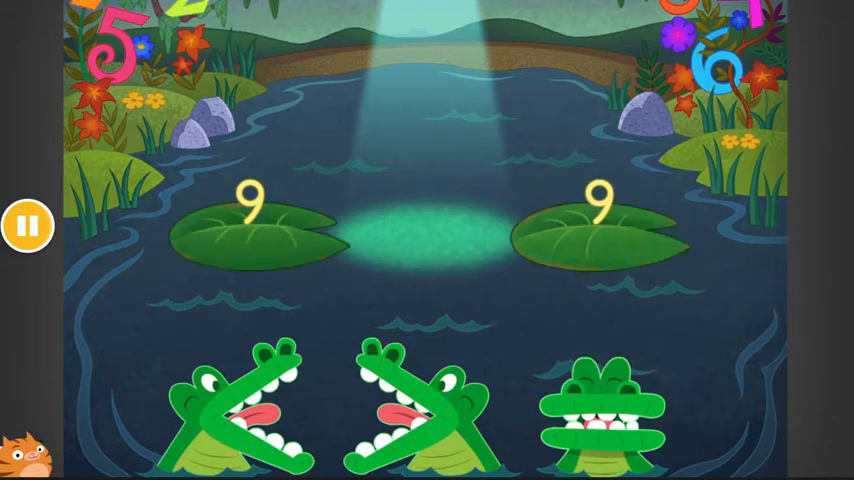
Place the closed-mouth equals crocodile between the two lily pads showing 9.
left_click(608, 416)
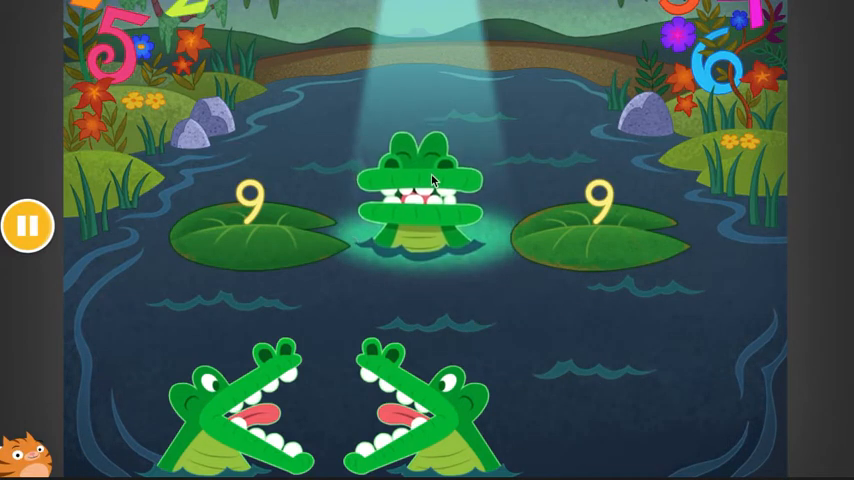